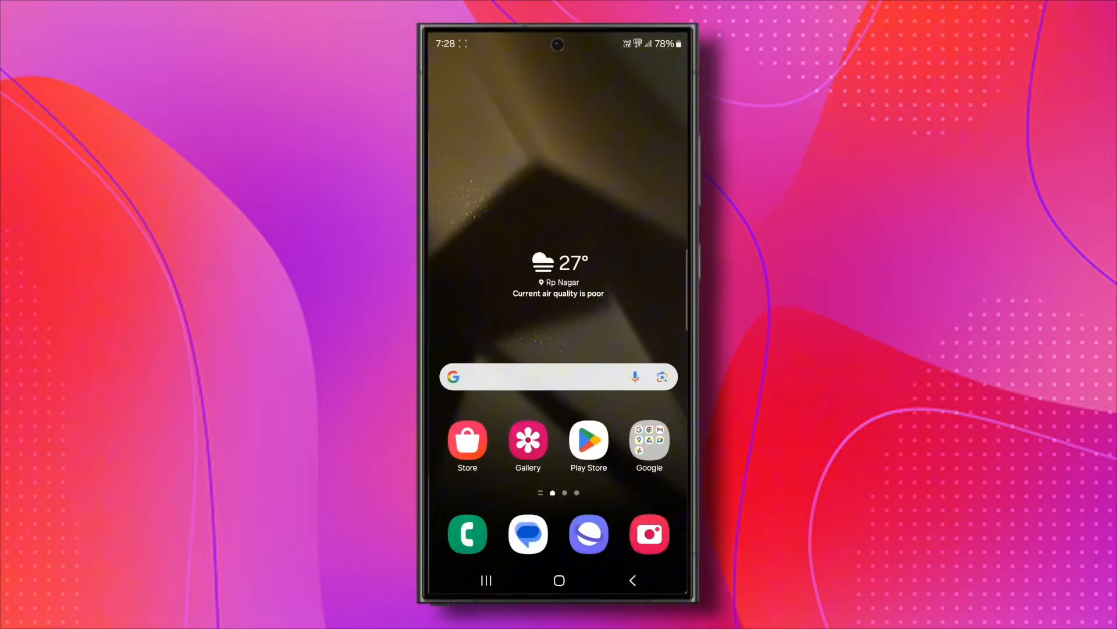
- Launch the Google Play Store from the home screen
{"action": "left_click", "coordinate": [588, 440]}
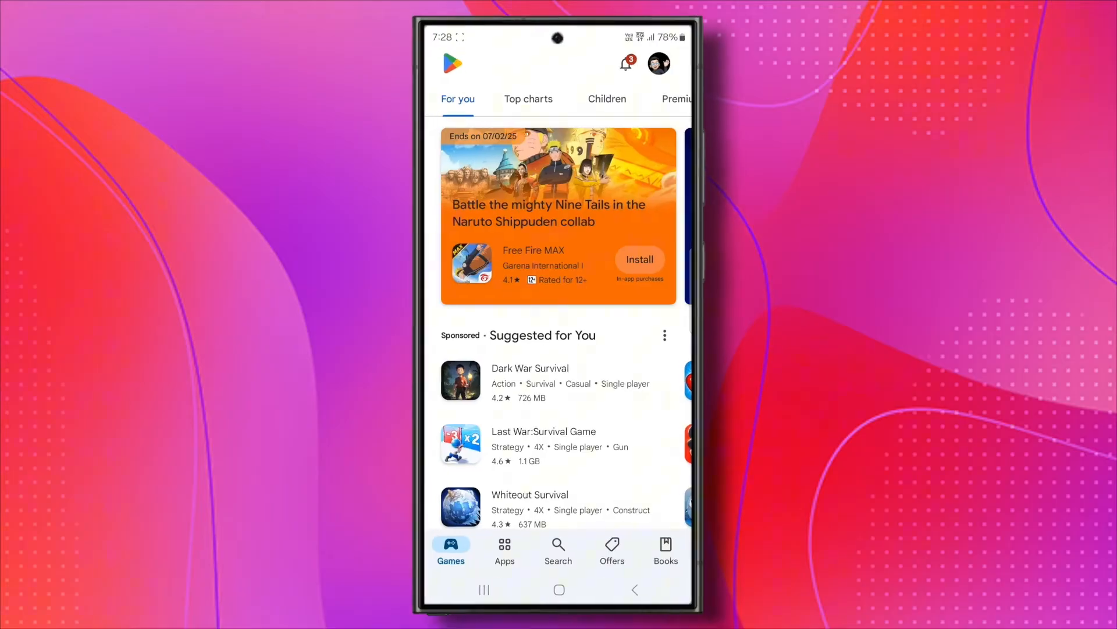
- Navigate from the account menu through Payments and subscriptions to the Payment methods page
{"action": "left_click", "coordinate": [658, 63]}
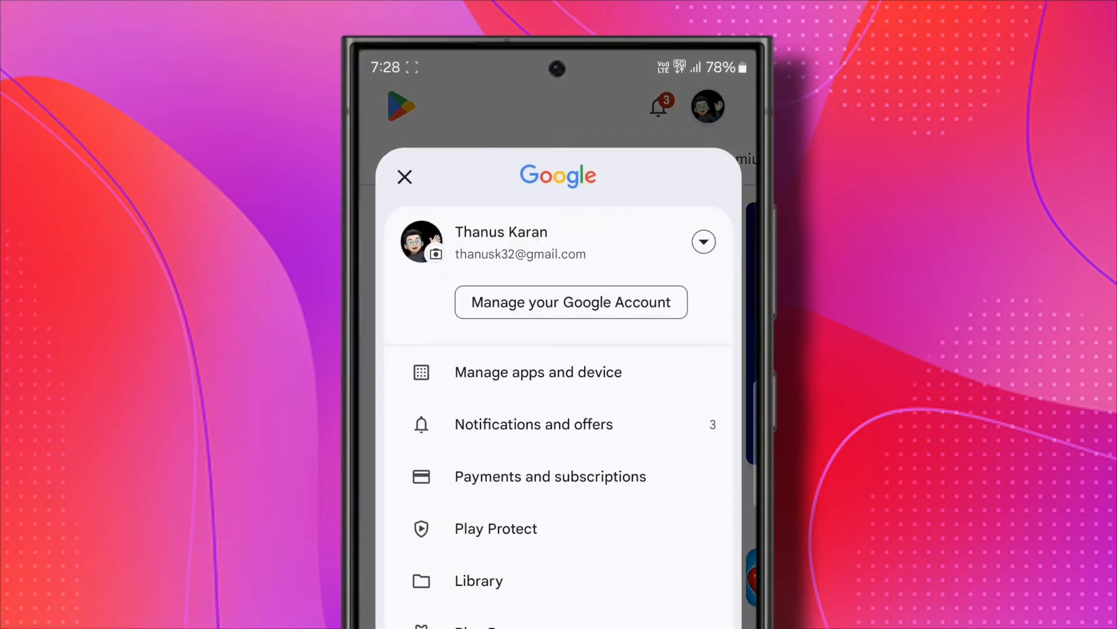
{"action": "scroll", "scroll_direction": "down", "scroll_amount": 3}
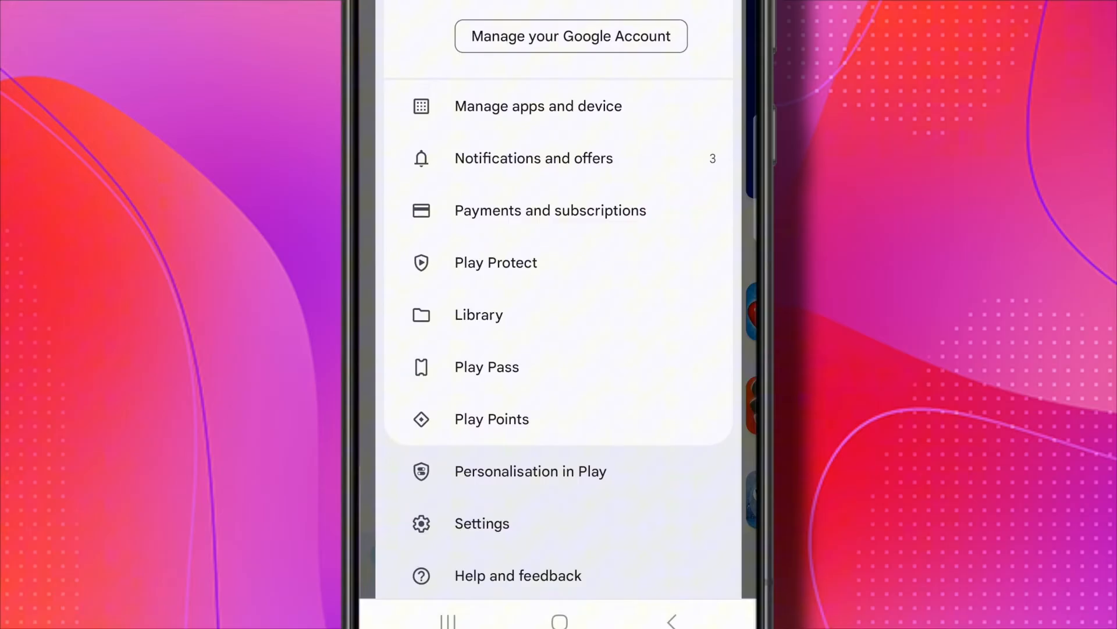
{"action": "left_click", "coordinate": [549, 210]}
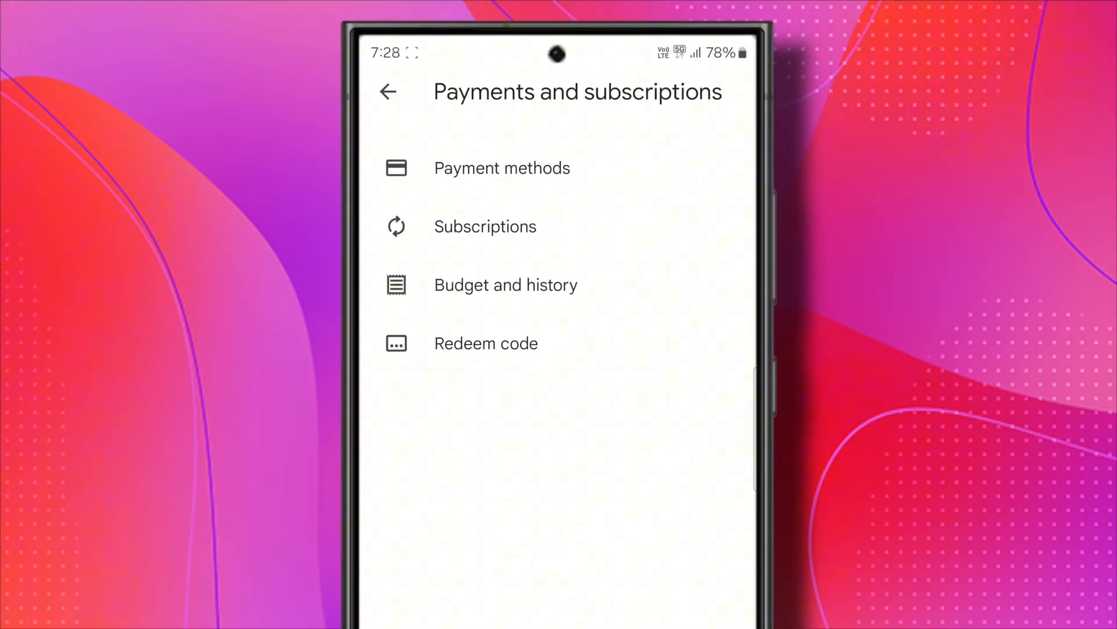
{"action": "left_click", "coordinate": [502, 167]}
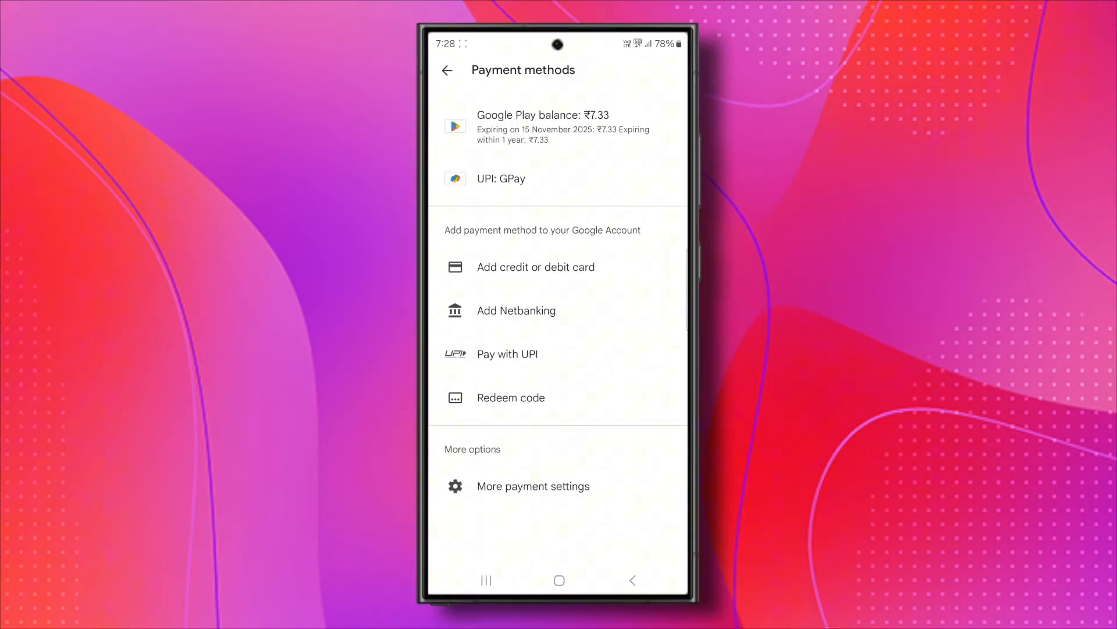